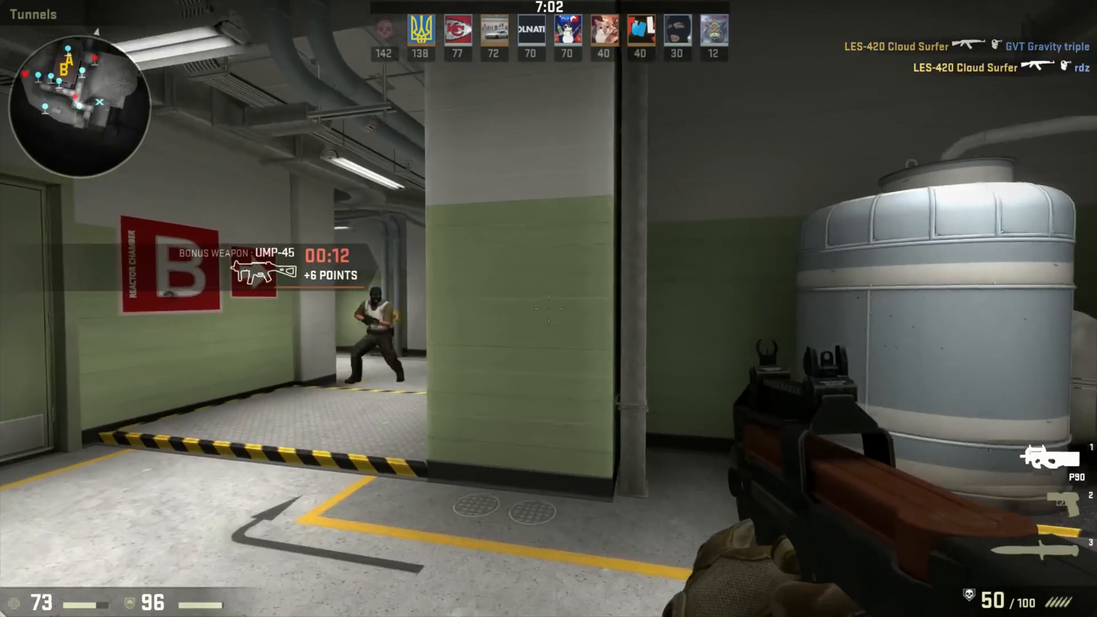
- Fire the P90 at the enemy ahead in the tunnel toward the B reactor site
click(549, 309)
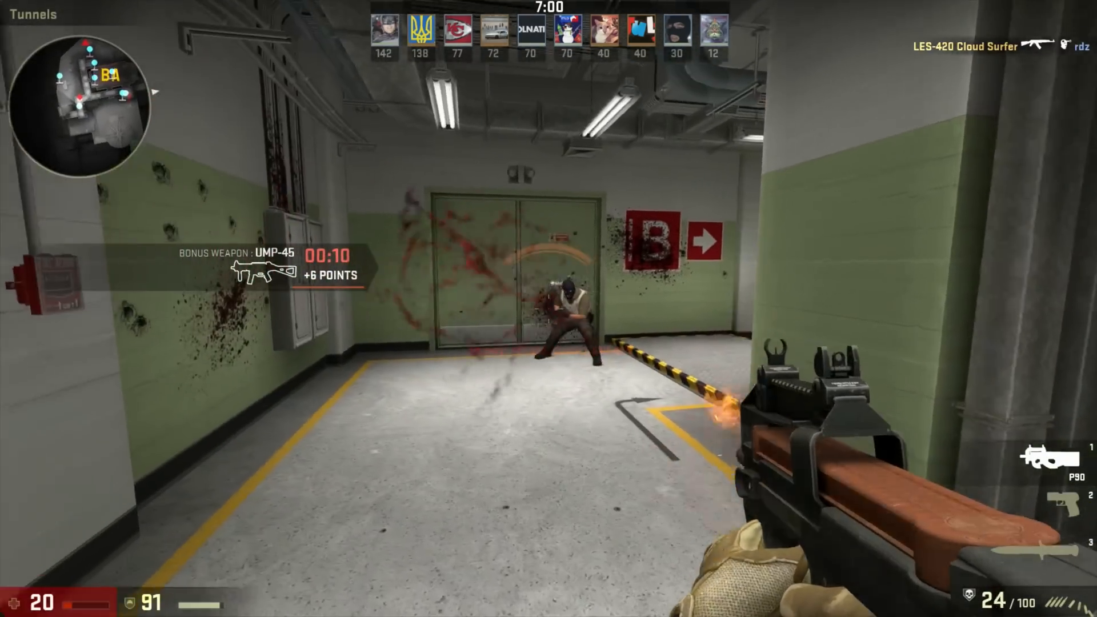